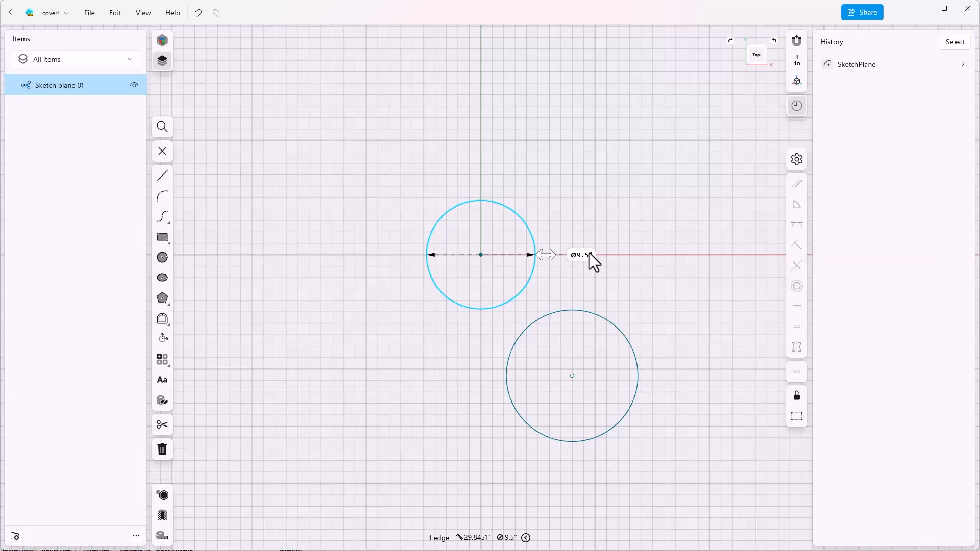
- Edit the diameter dimensions, entering 4" for the upper circle and 8" for the lower
left_click(581, 256)
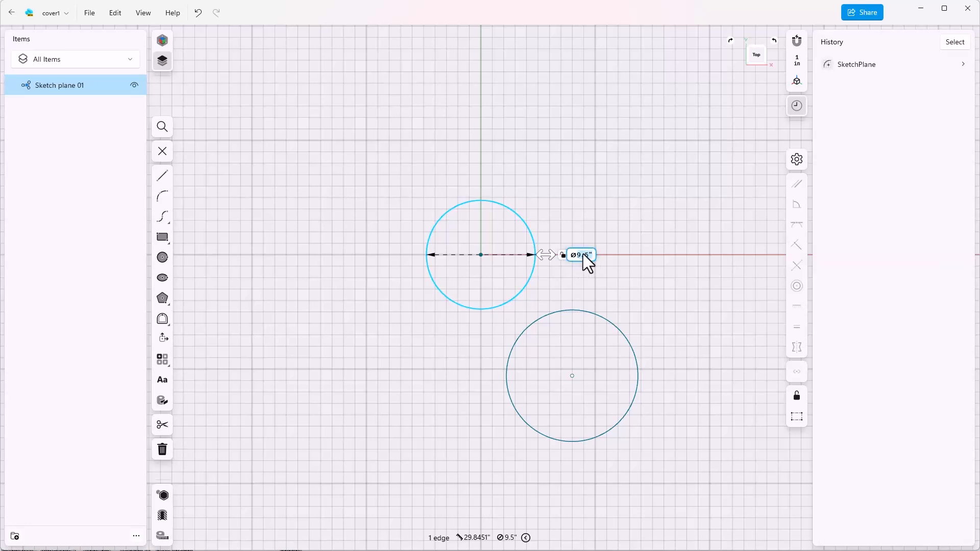
left_click(581, 255)
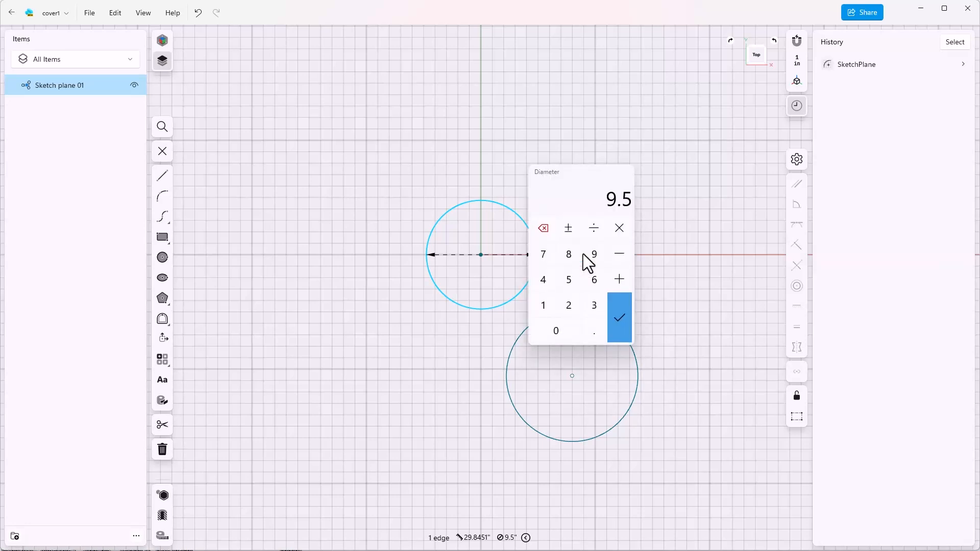
left_click(543, 279)
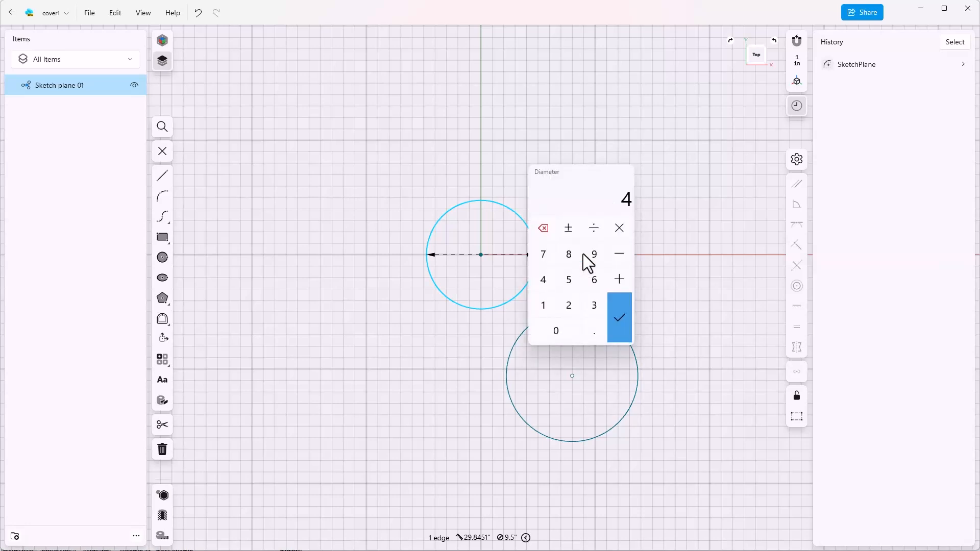
left_click(618, 317)
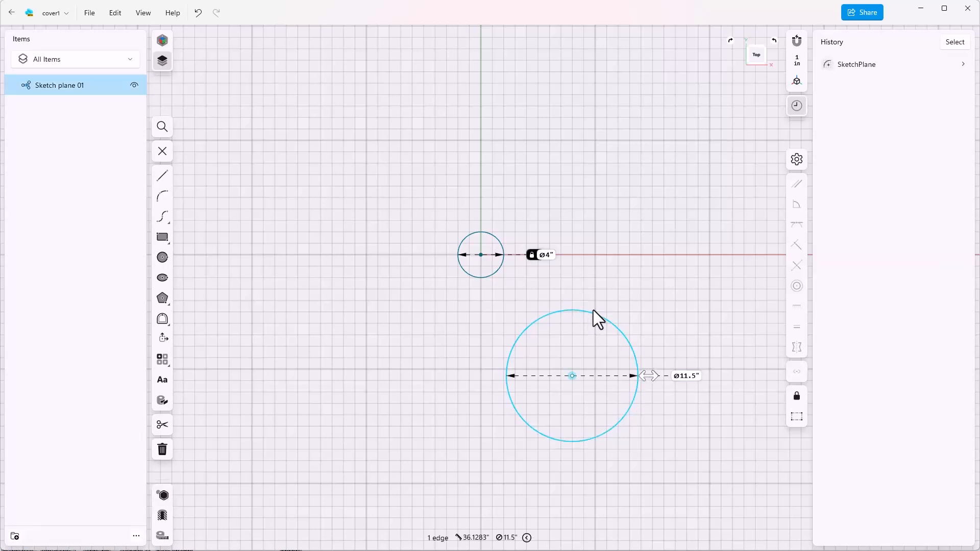
left_click(686, 376)
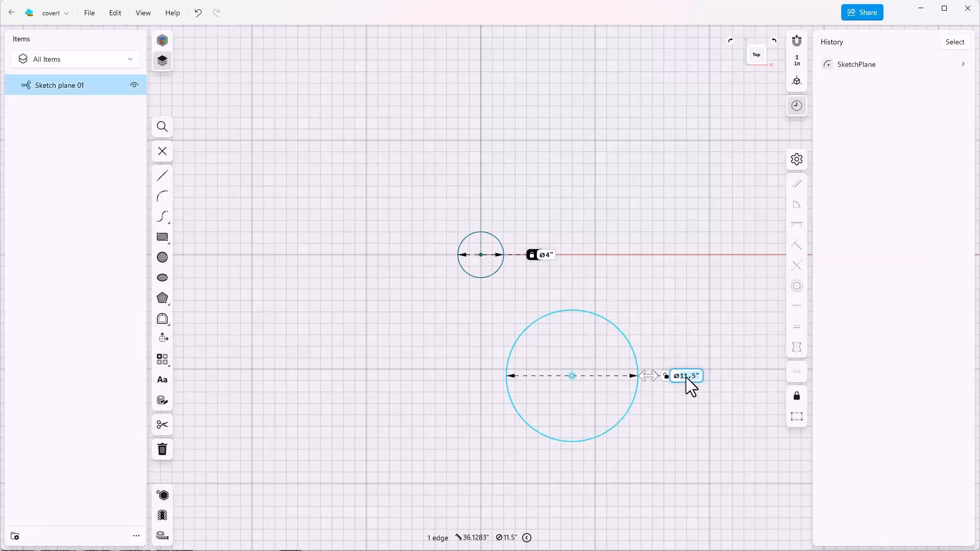
left_click(686, 375)
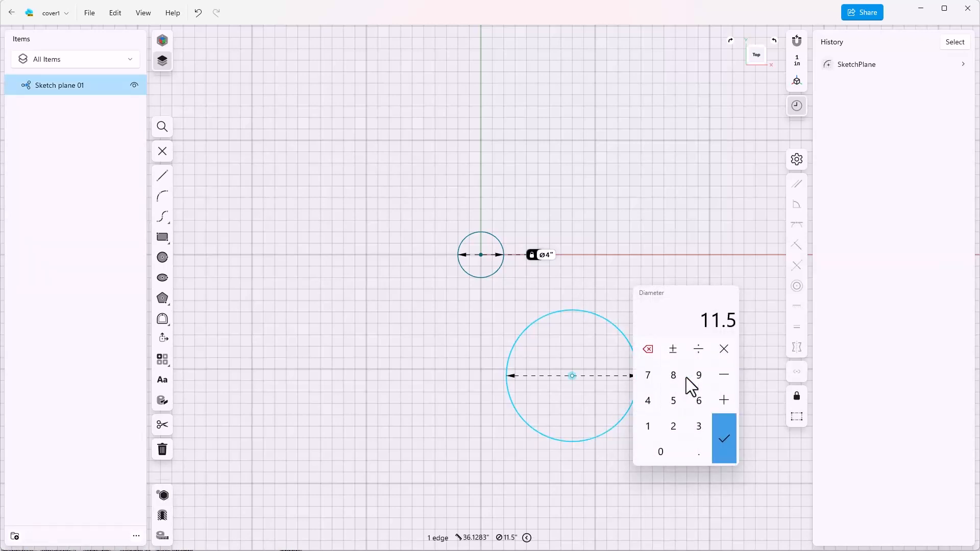
left_click(724, 439)
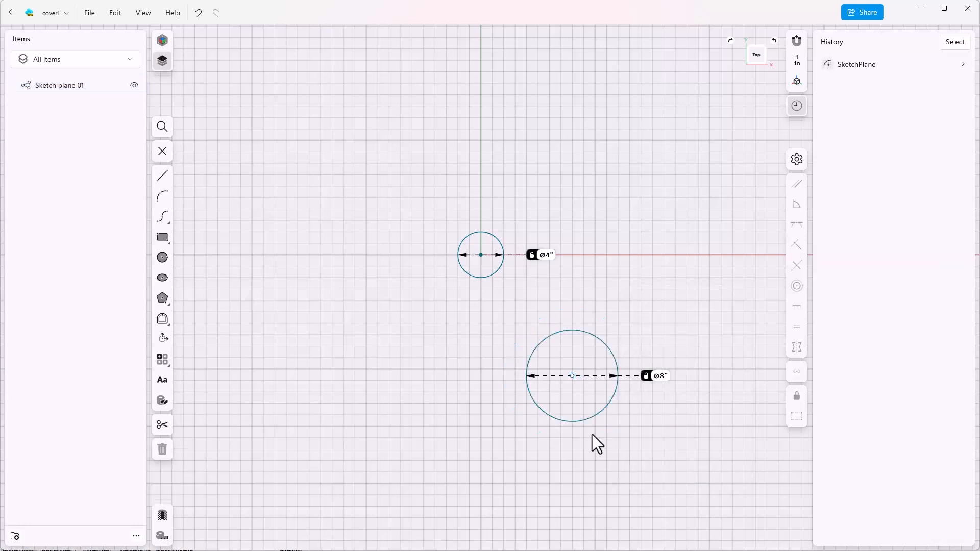
mouse_move(496, 449)
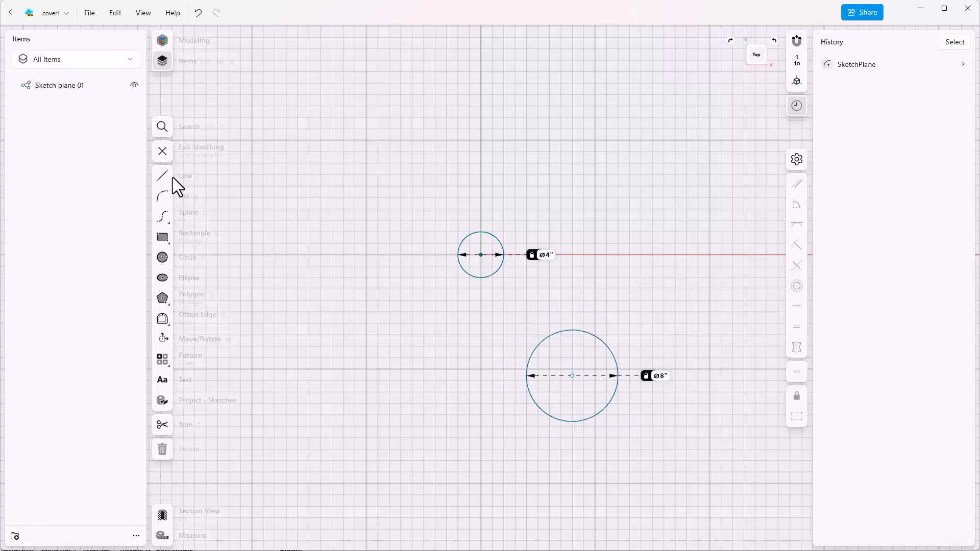
- Draw a line from the small circle's centre to the large circle's centre, then select it
left_click(162, 176)
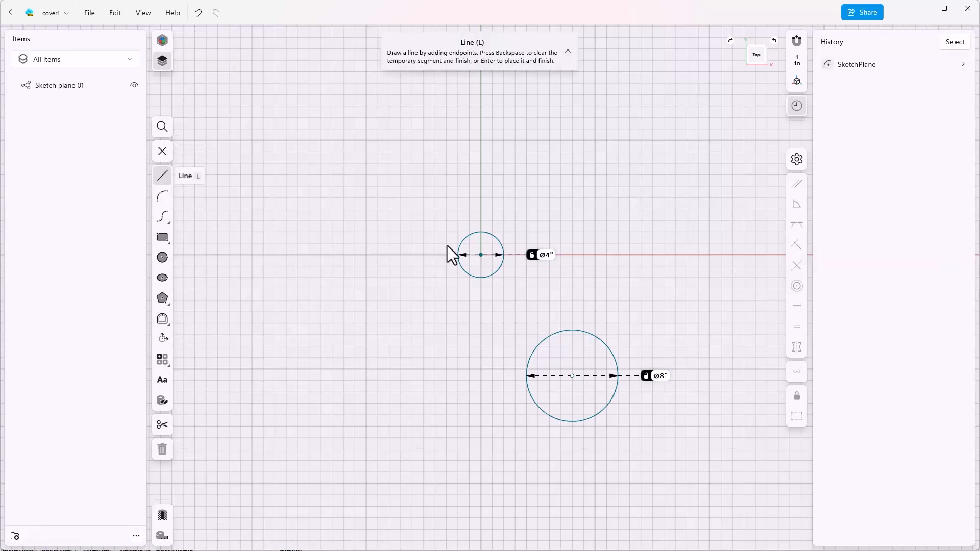
left_click(480, 254)
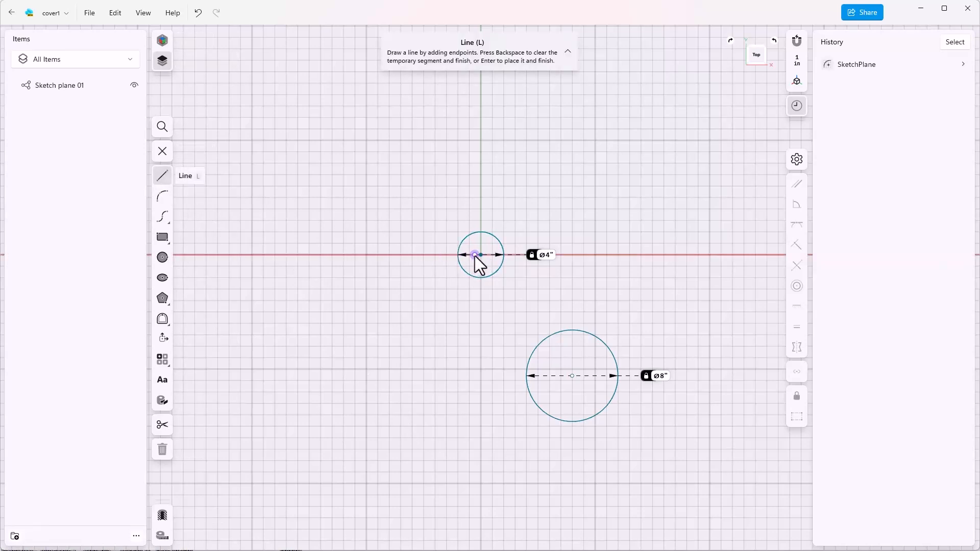
mouse_move(480, 257)
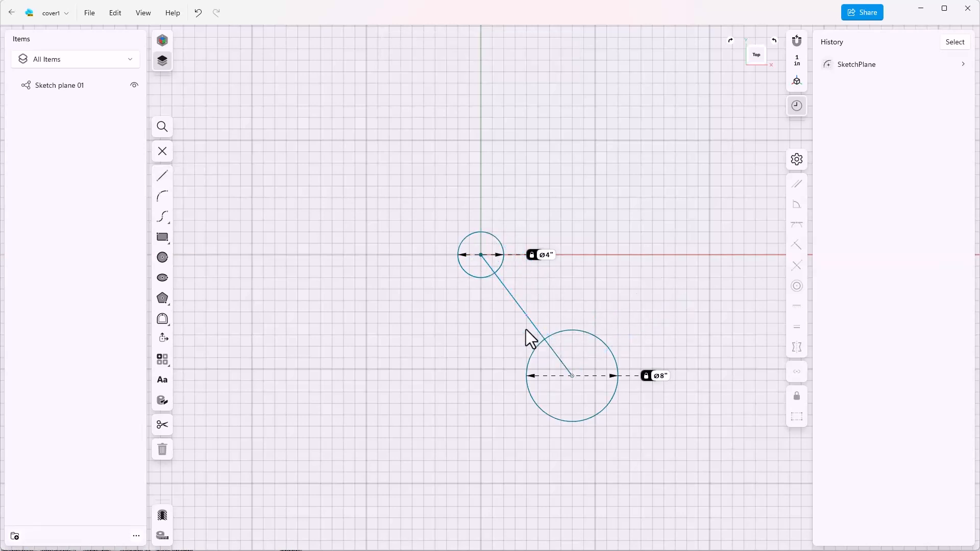
left_click(530, 341)
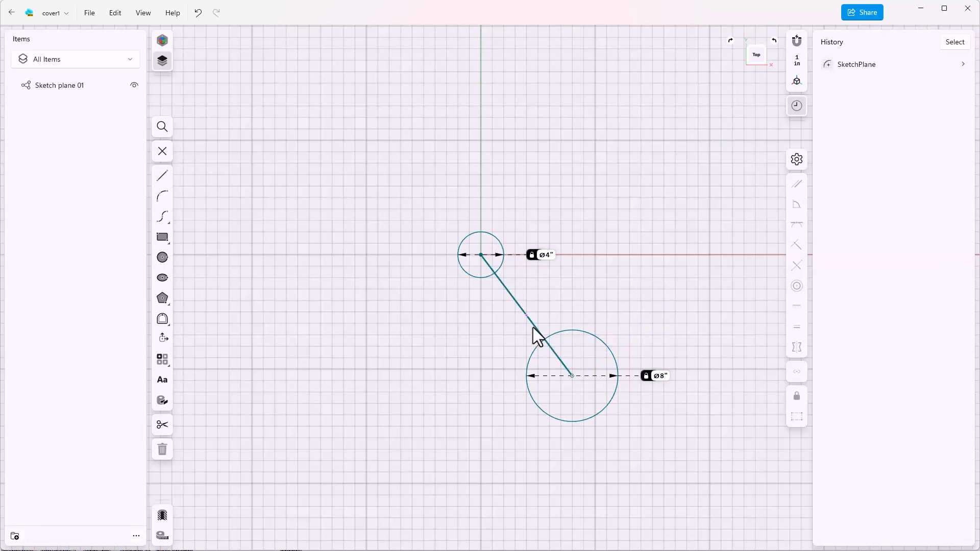
left_click(529, 315)
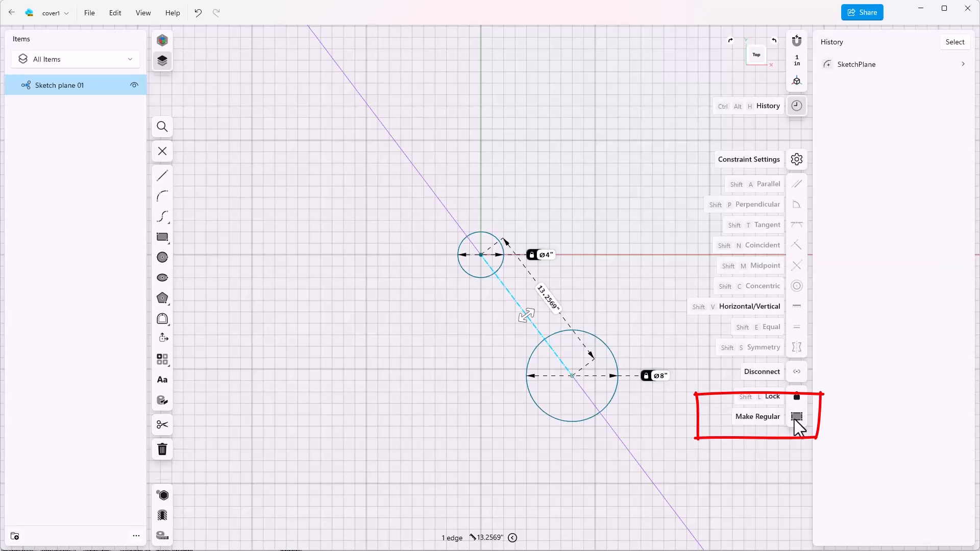
mouse_move(802, 319)
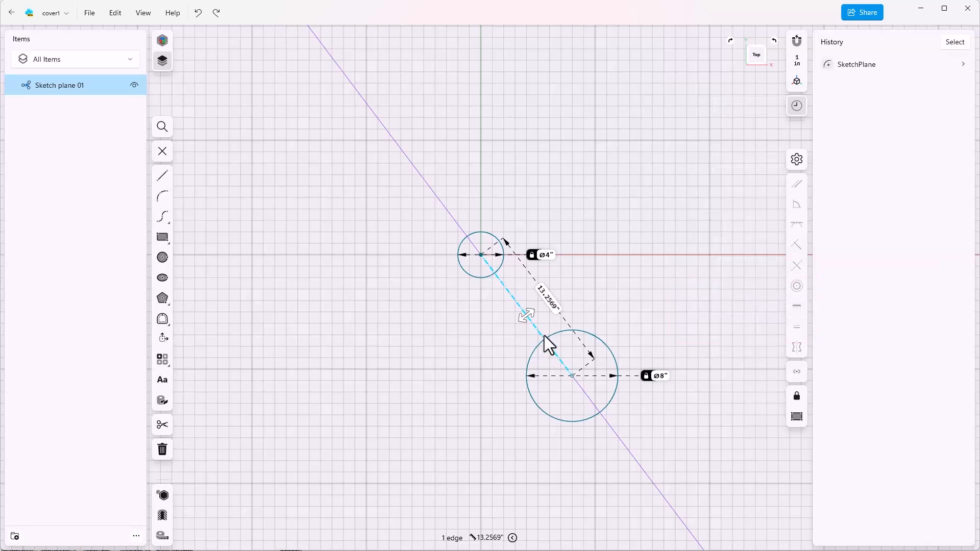
mouse_move(548, 366)
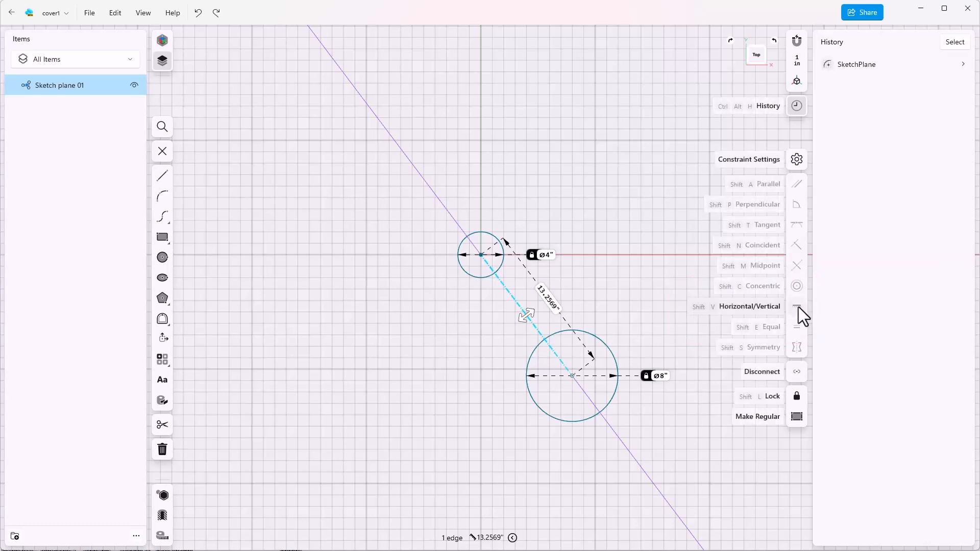
mouse_move(775, 322)
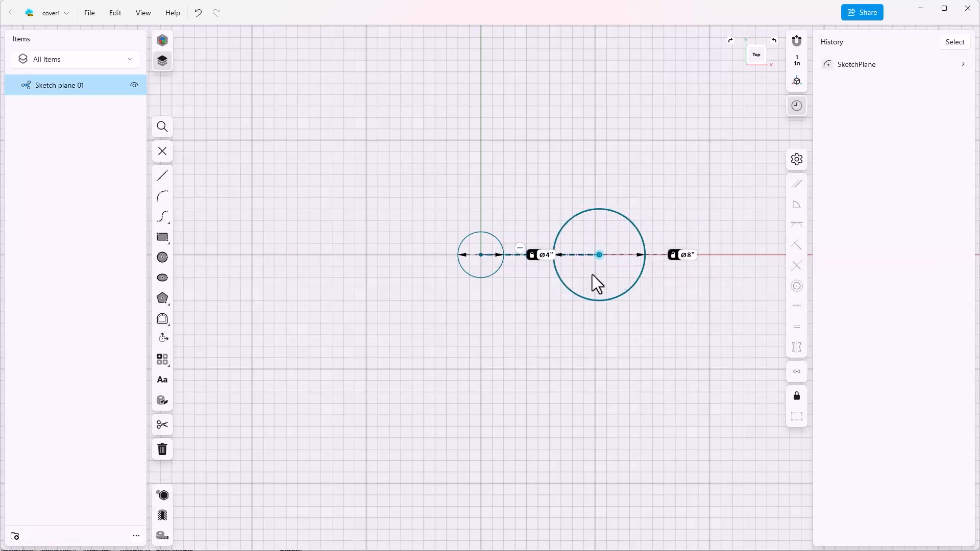
- Clear the selection and draw a line tangent across the tops of both circles
left_click(497, 294)
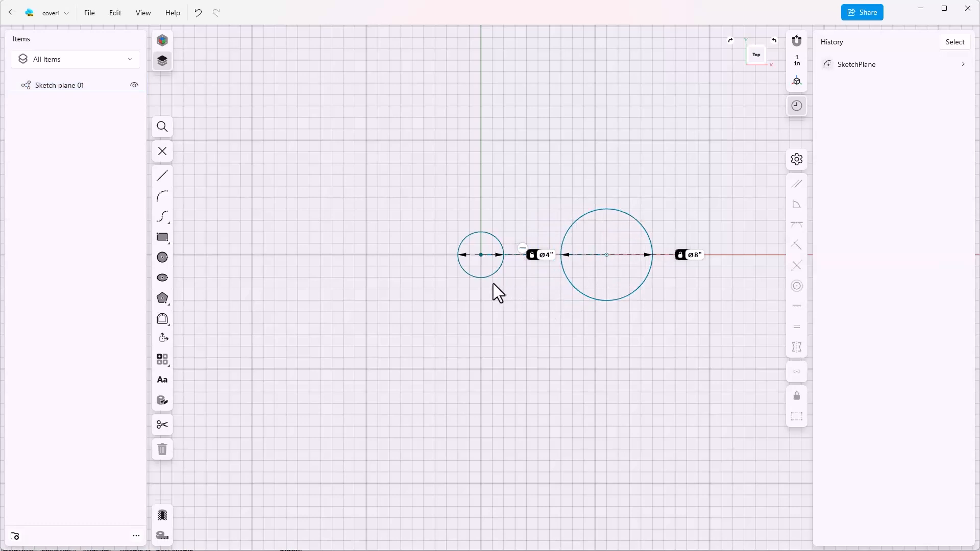
mouse_move(572, 300)
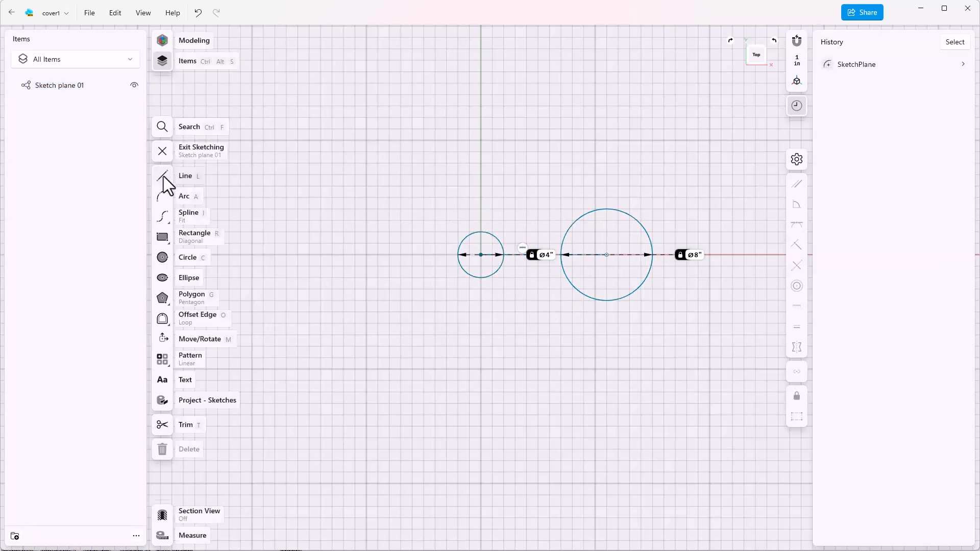
left_click(162, 176)
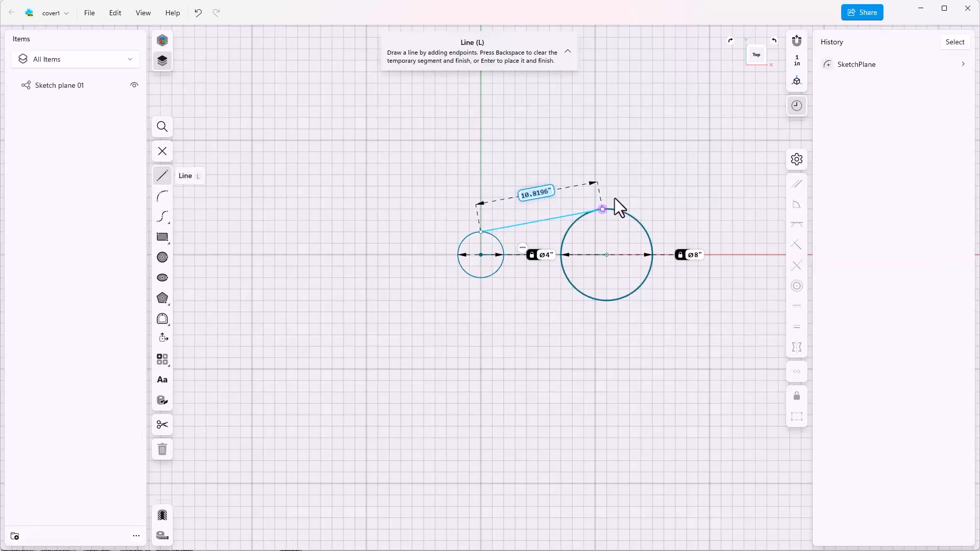
left_click(602, 209)
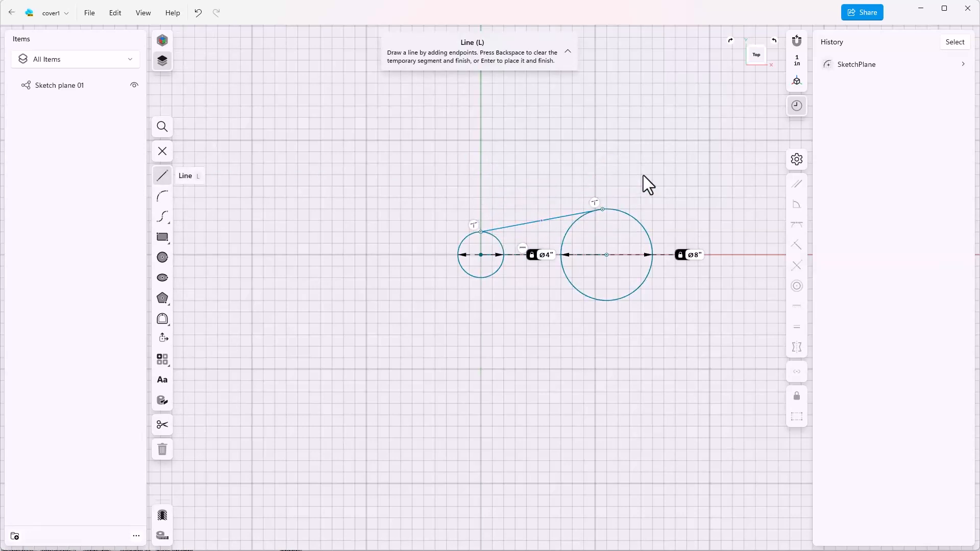
mouse_move(619, 244)
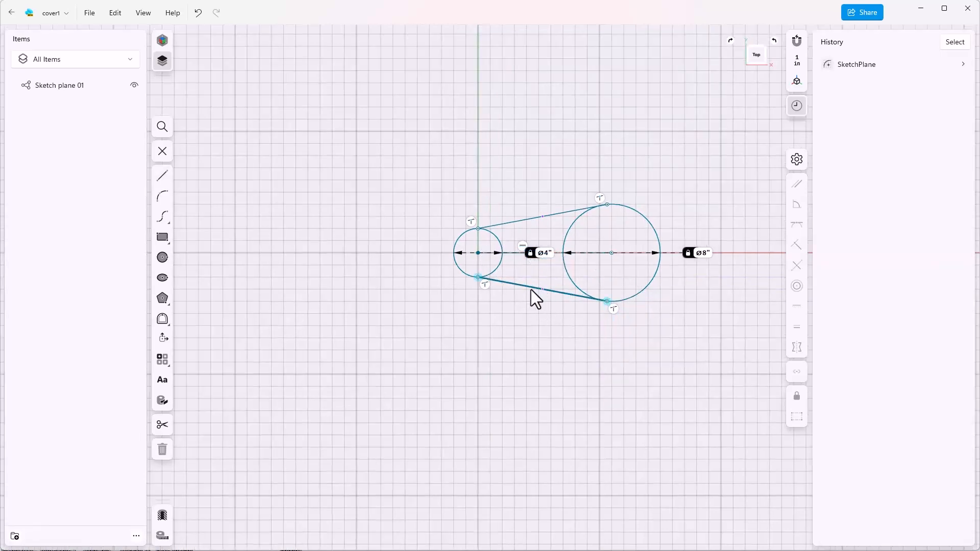
mouse_move(598, 313)
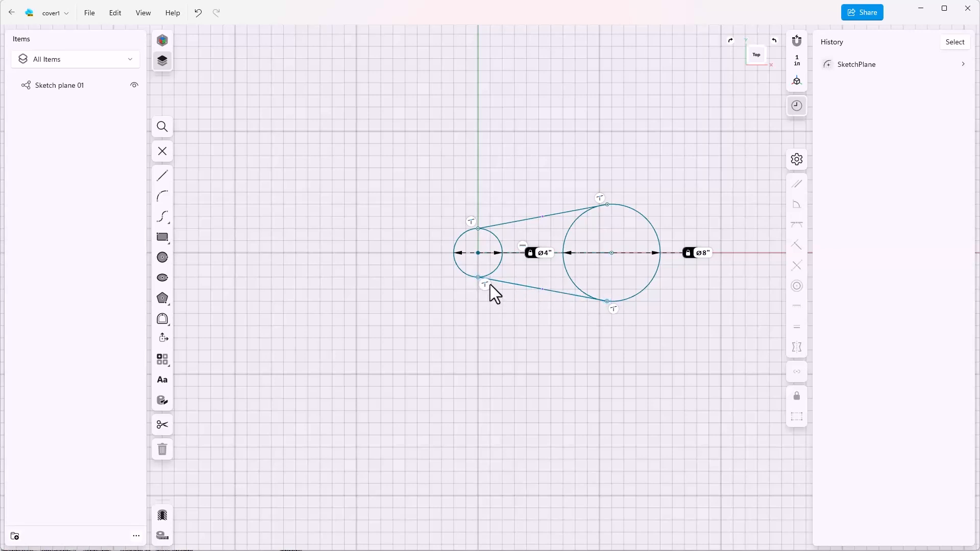
- Pick the lower tangent line's endpoint at the small circle, then clear the selection
left_click(479, 277)
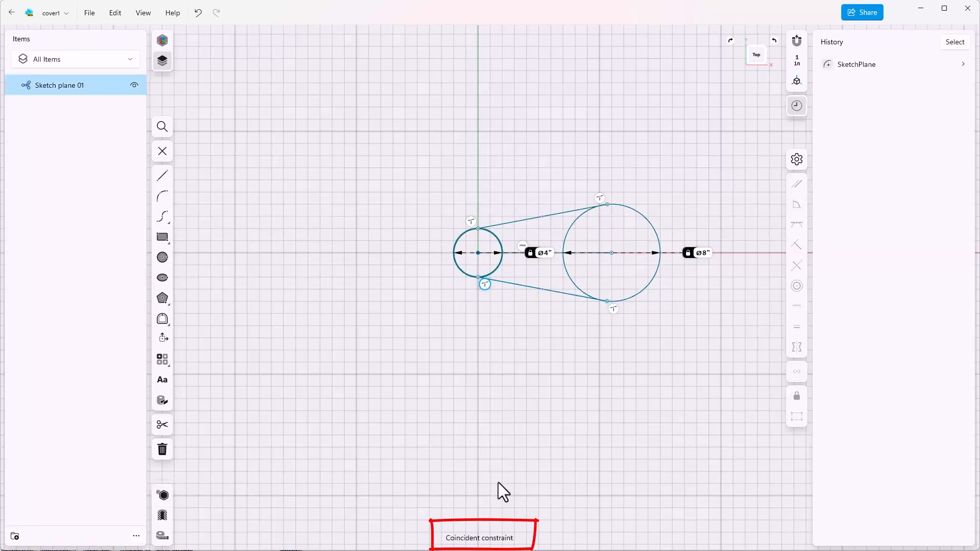
mouse_move(494, 541)
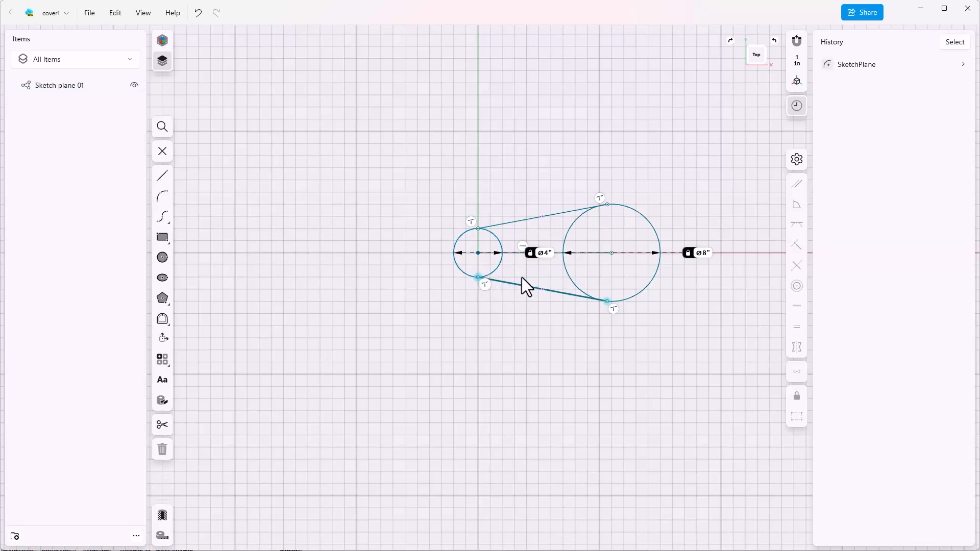
left_click(544, 291)
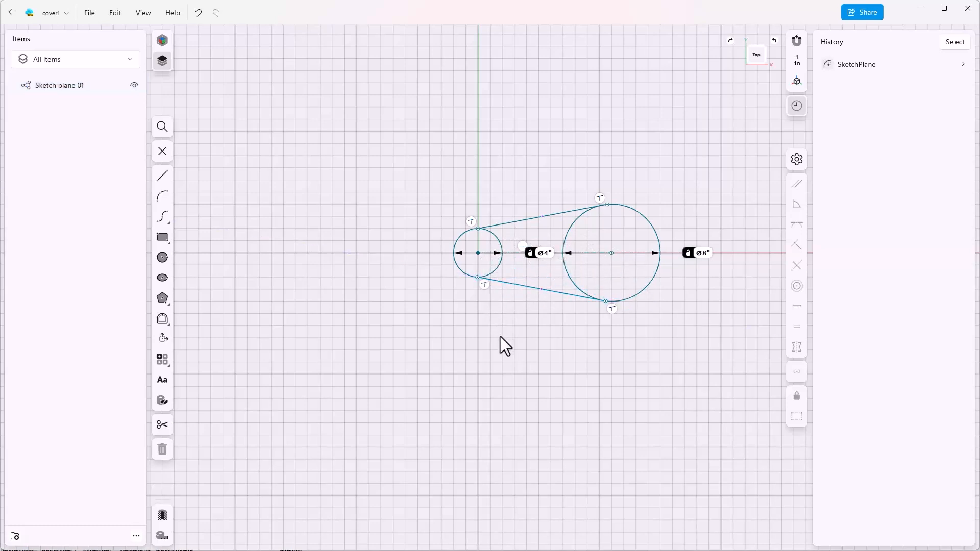
mouse_move(487, 323)
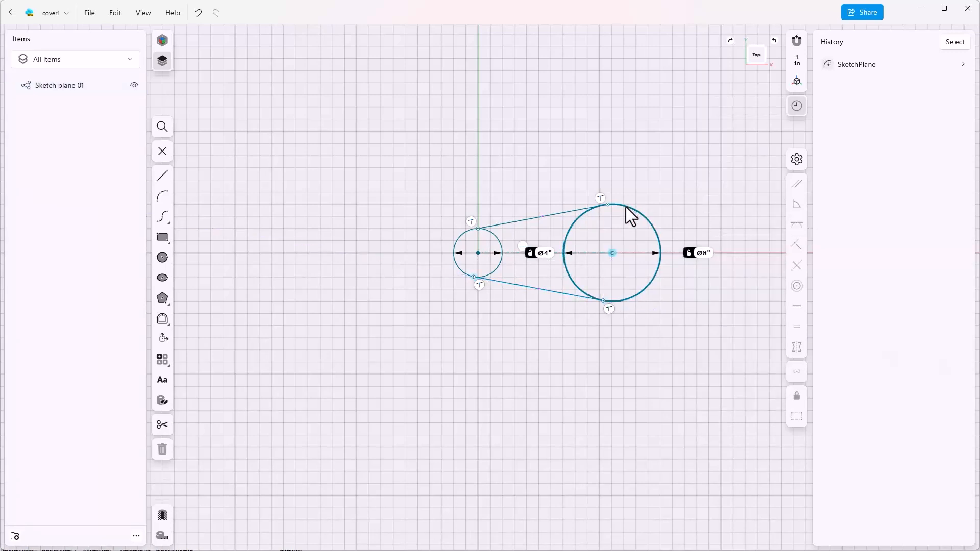
- Select the upper tangent line and constrain it tangent to the small circle
left_click(550, 216)
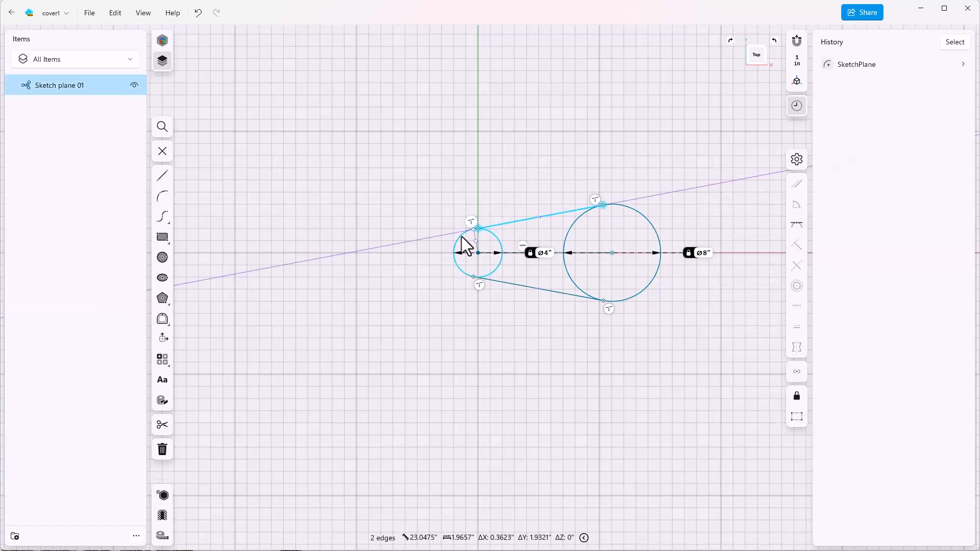
left_click(522, 324)
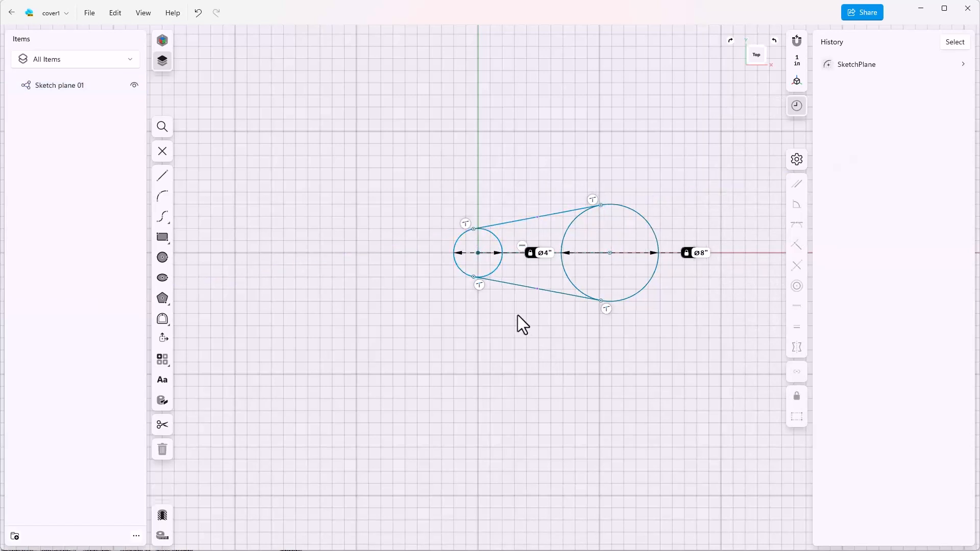
mouse_move(512, 275)
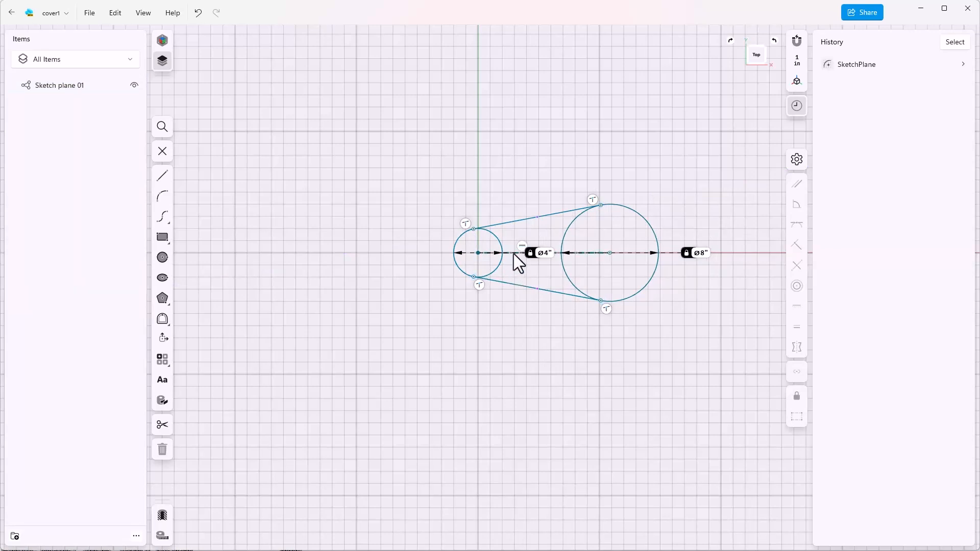
- Dimension the centre-to-centre line at 9 inches
left_click(538, 225)
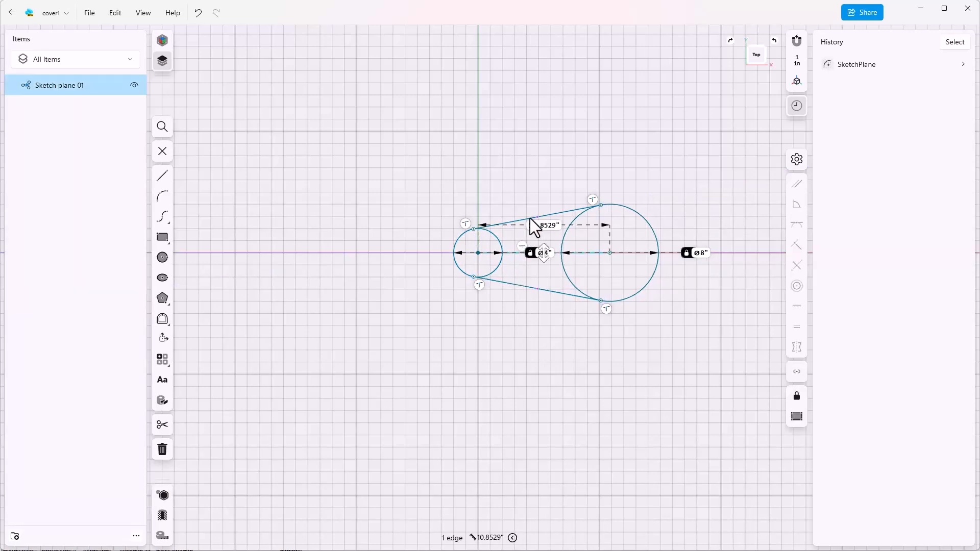
left_click(543, 252)
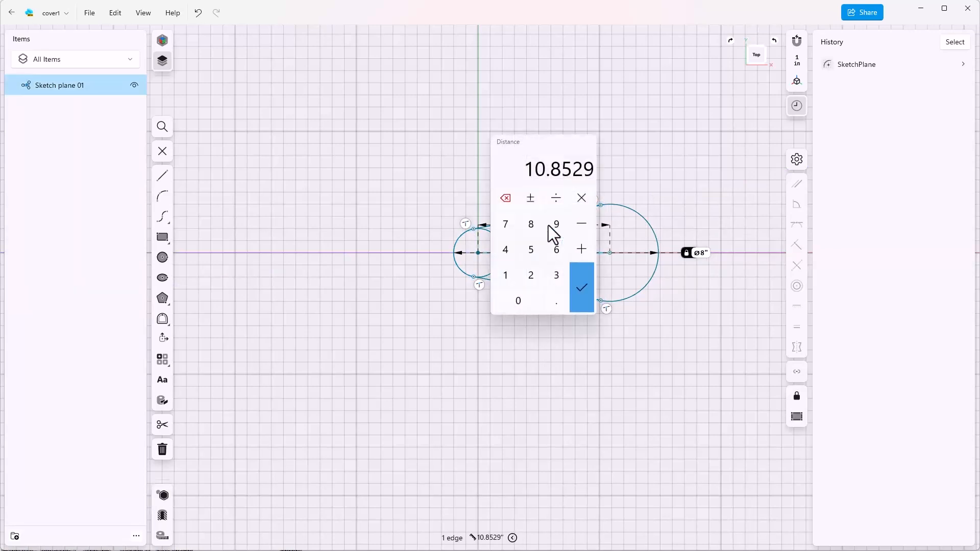
left_click(556, 224)
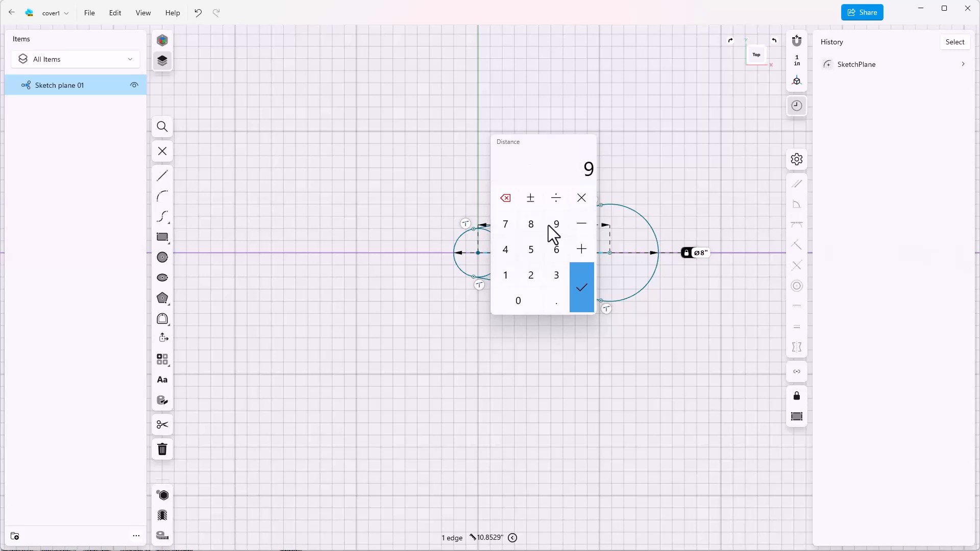
left_click(581, 288)
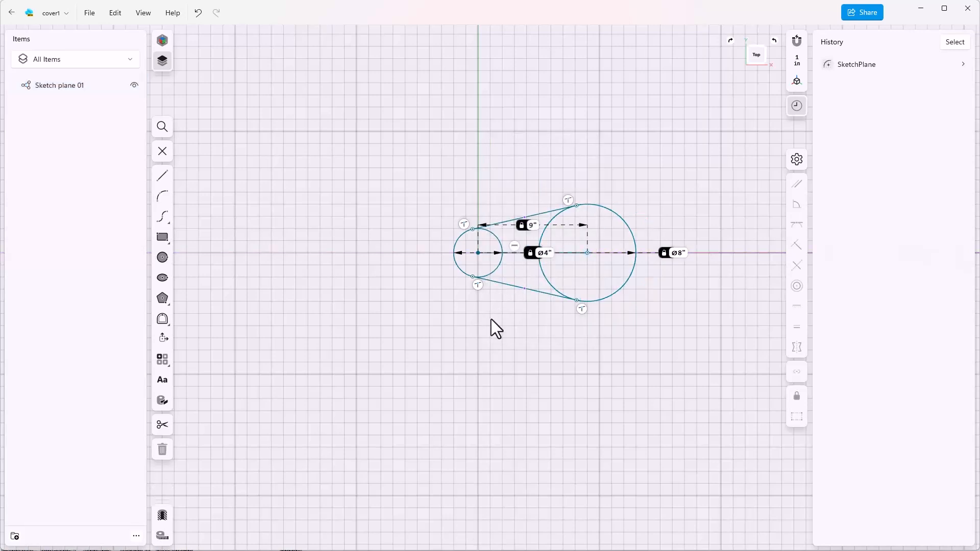
mouse_move(501, 253)
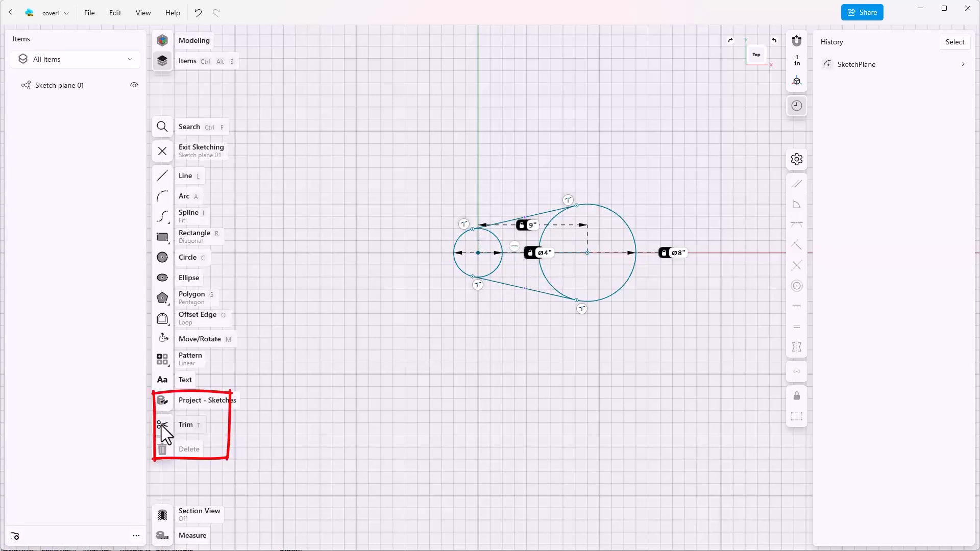
- Trim the small circle's inner arc and both parts of the large circle's inner arc
left_click(186, 426)
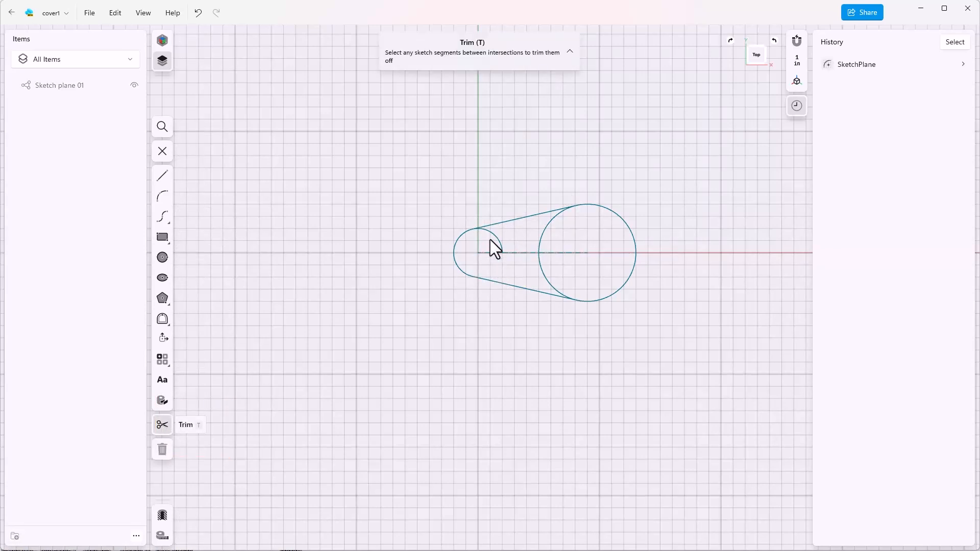
left_click(489, 246)
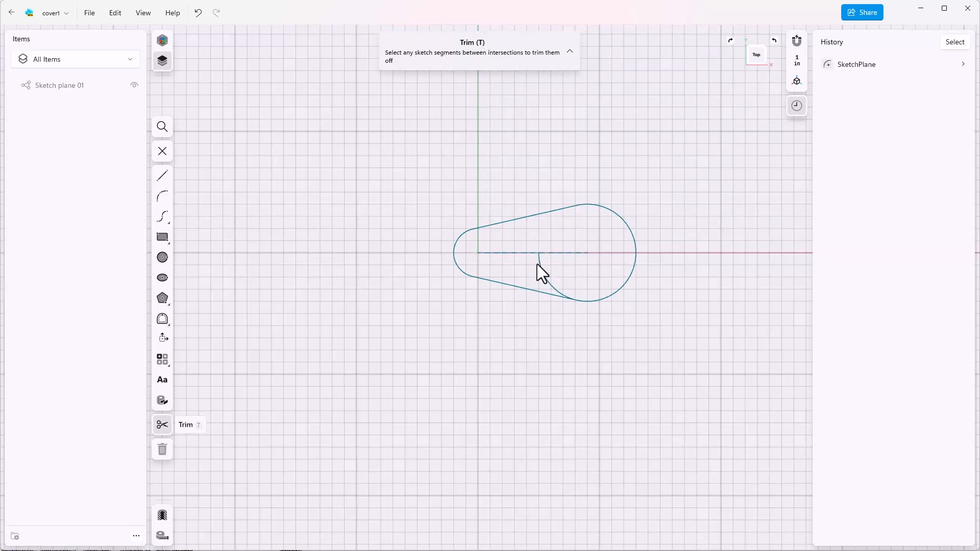
left_click(543, 275)
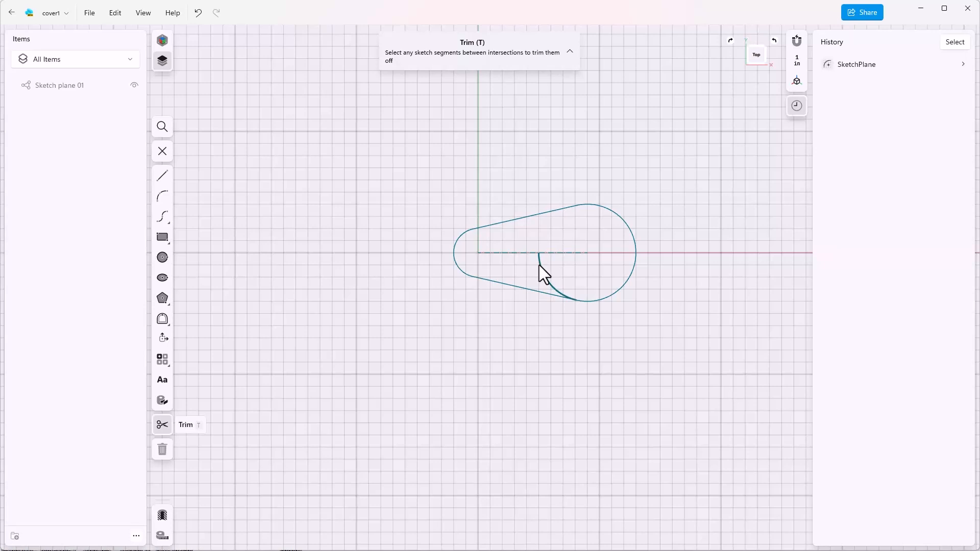
left_click(555, 281)
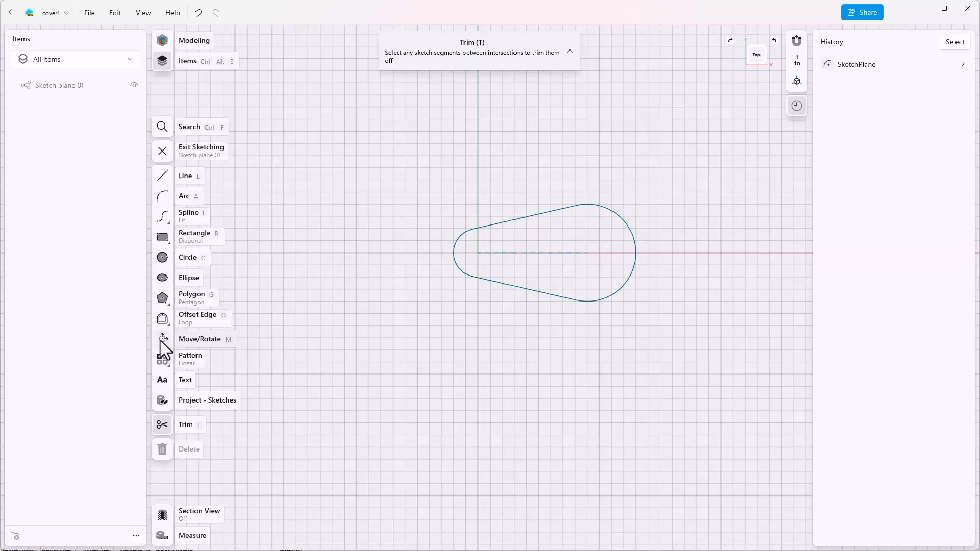
mouse_move(235, 347)
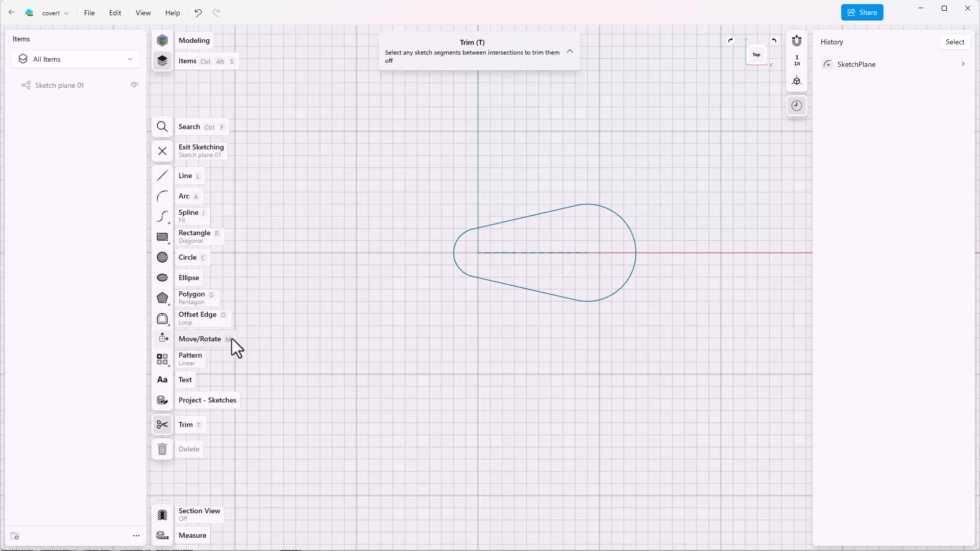
left_click(544, 250)
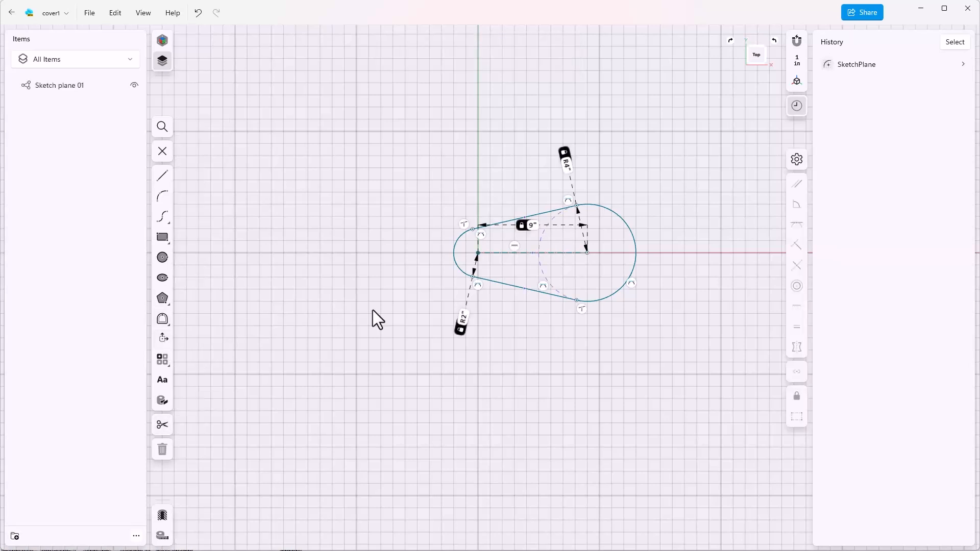
mouse_move(512, 297)
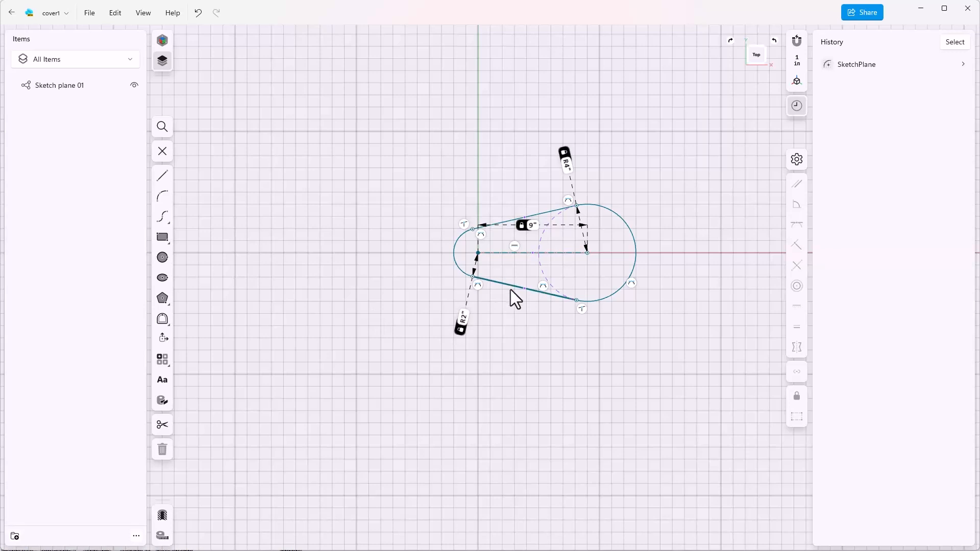
left_click(522, 295)
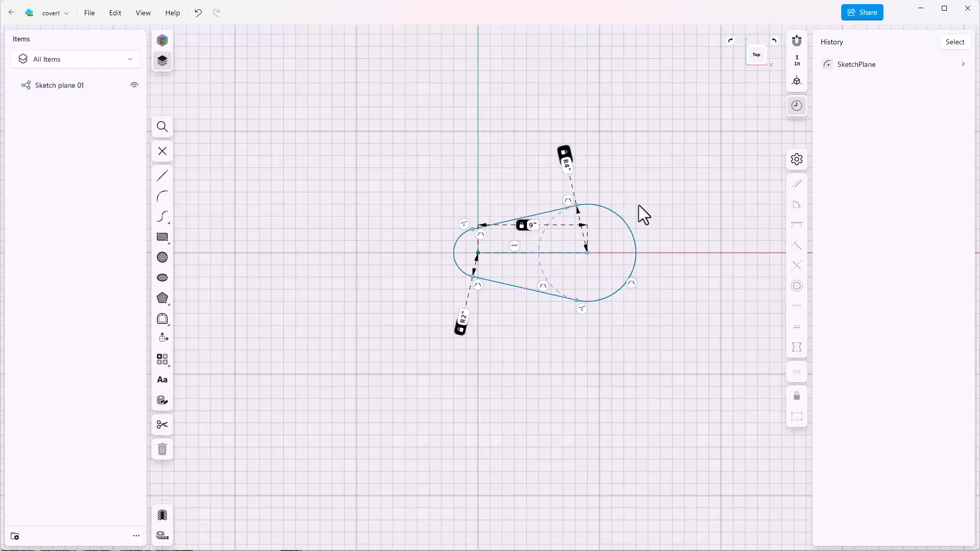
mouse_move(490, 344)
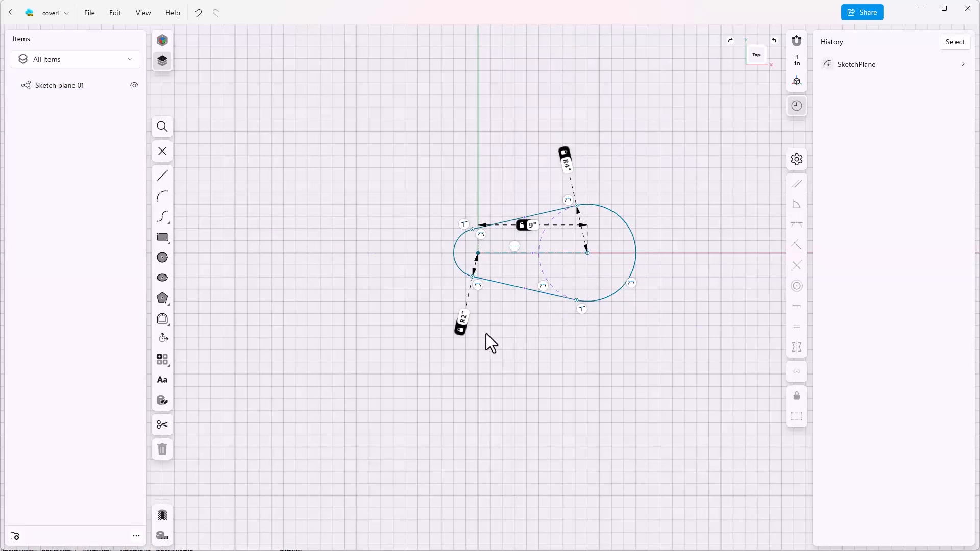
mouse_move(465, 334)
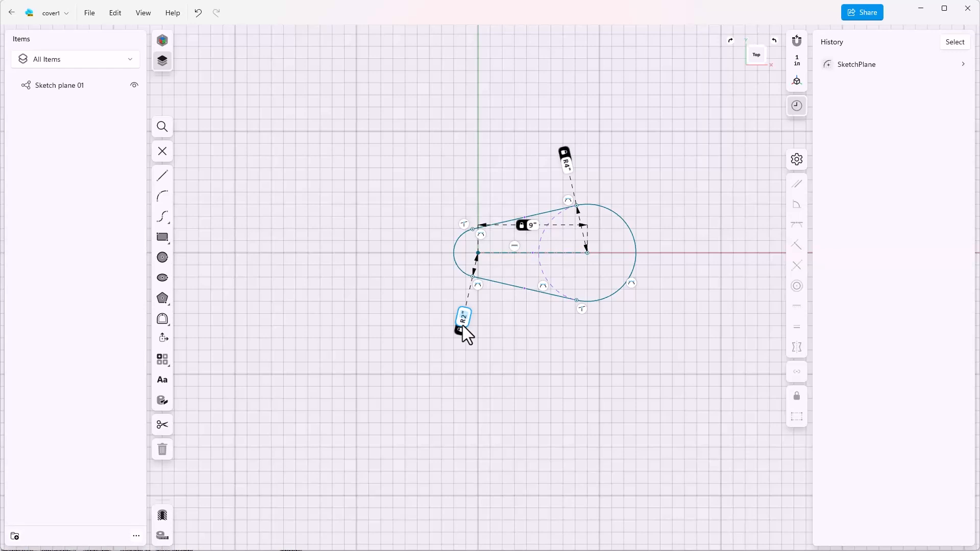
mouse_move(465, 281)
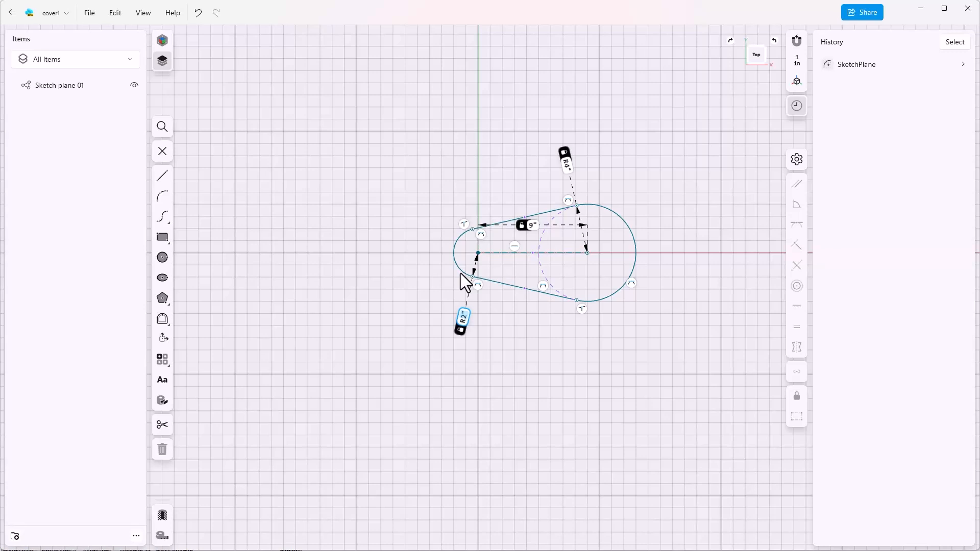
mouse_move(456, 286)
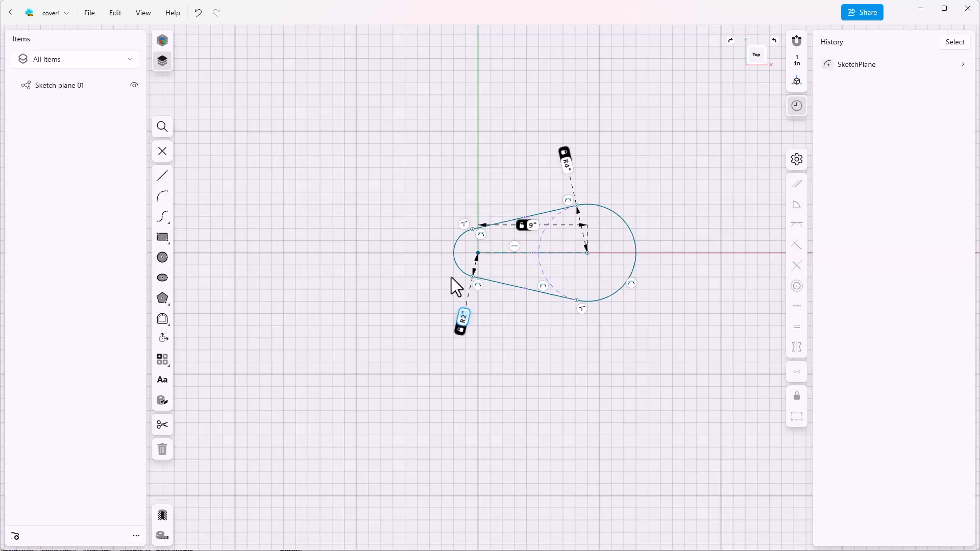
mouse_move(431, 241)
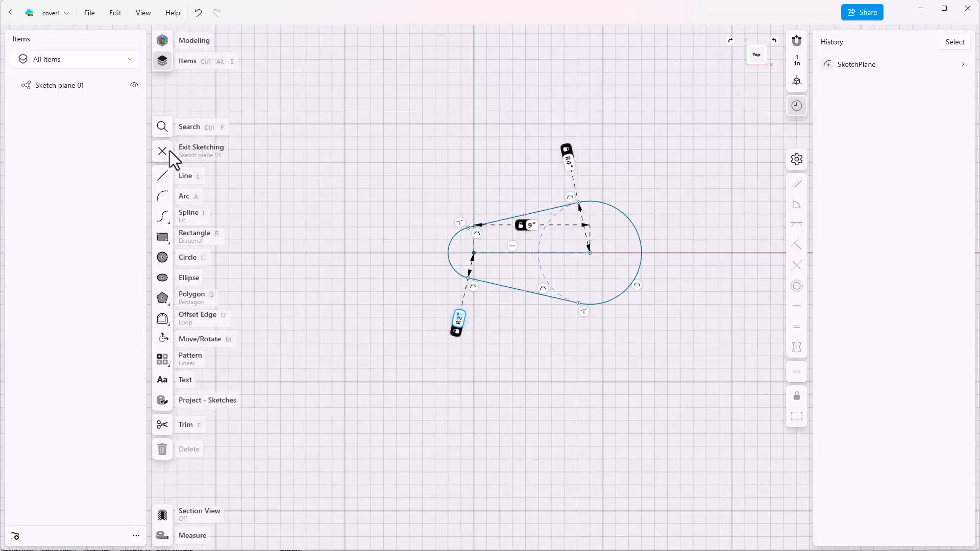
- Exit sketching and select the belt-shaped profile face
left_click(162, 151)
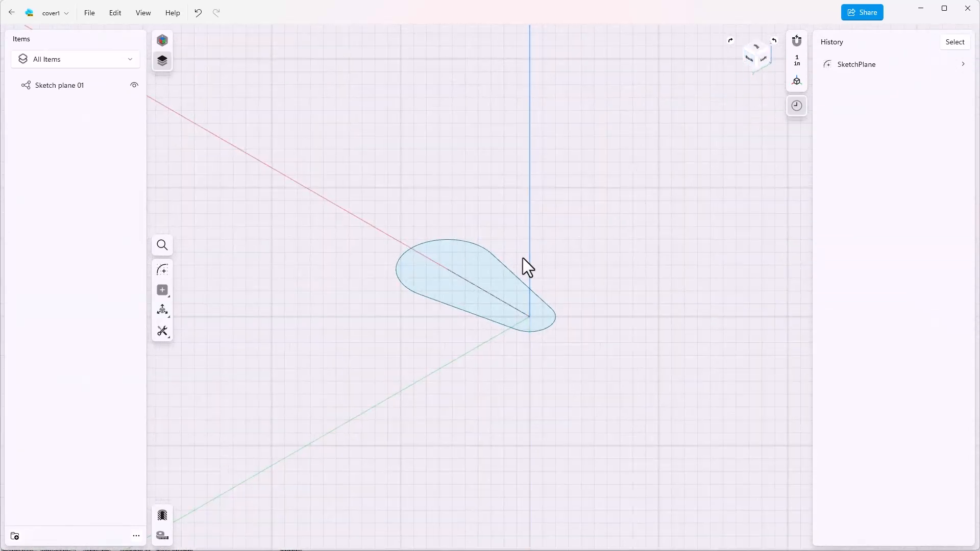
mouse_move(495, 281)
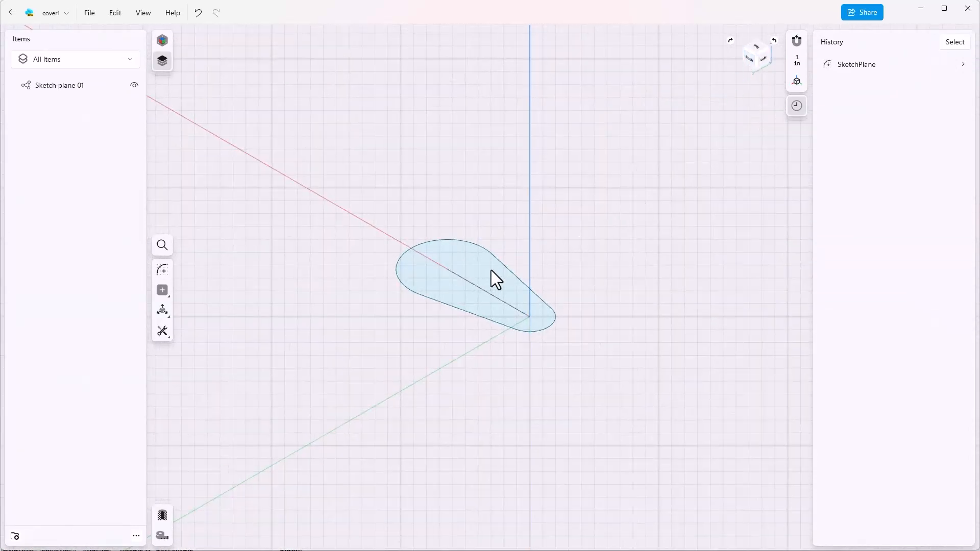
left_click(471, 284)
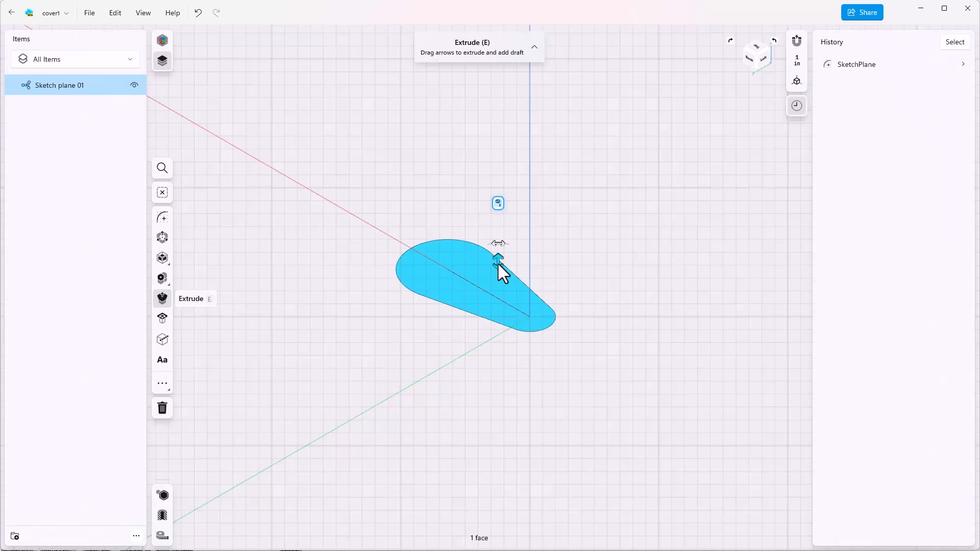
left_click(499, 203)
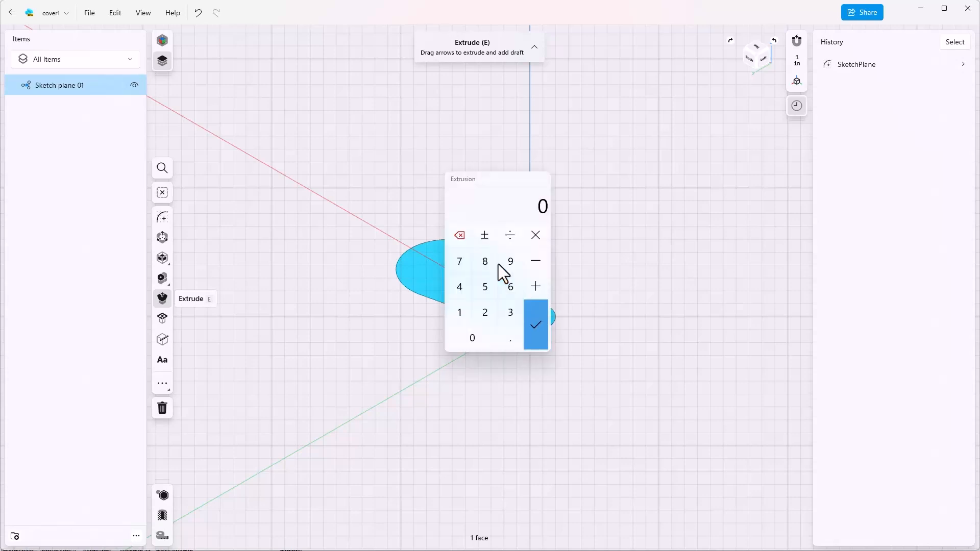
left_click(459, 287)
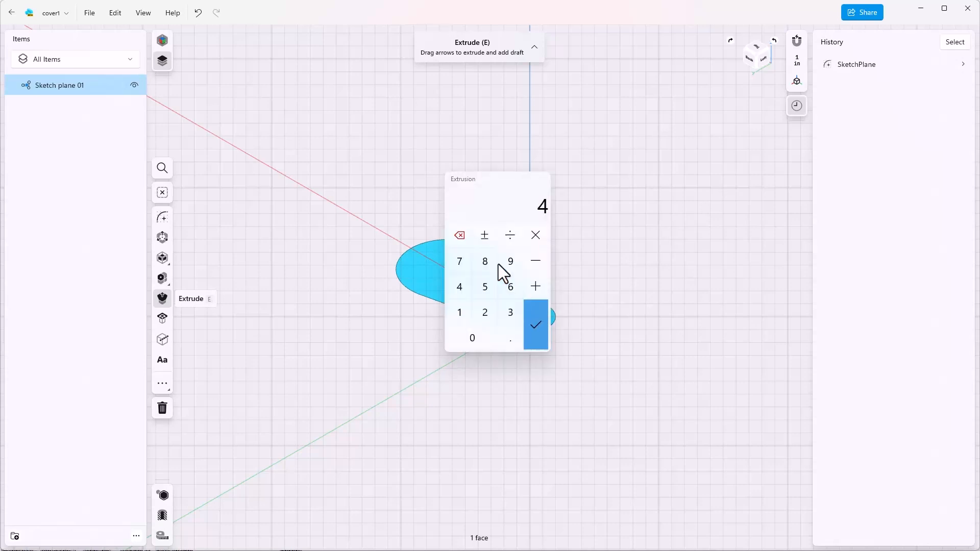
left_click(535, 325)
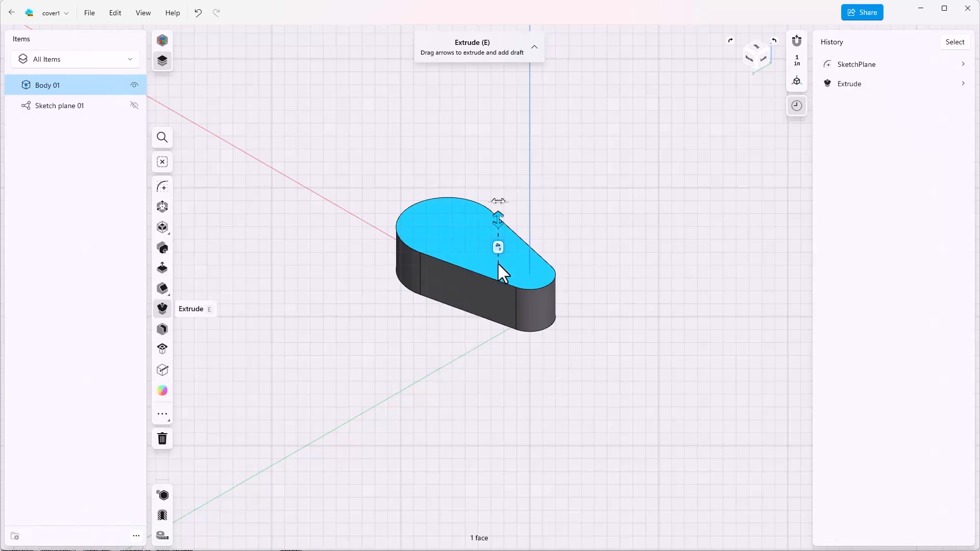
left_click(197, 12)
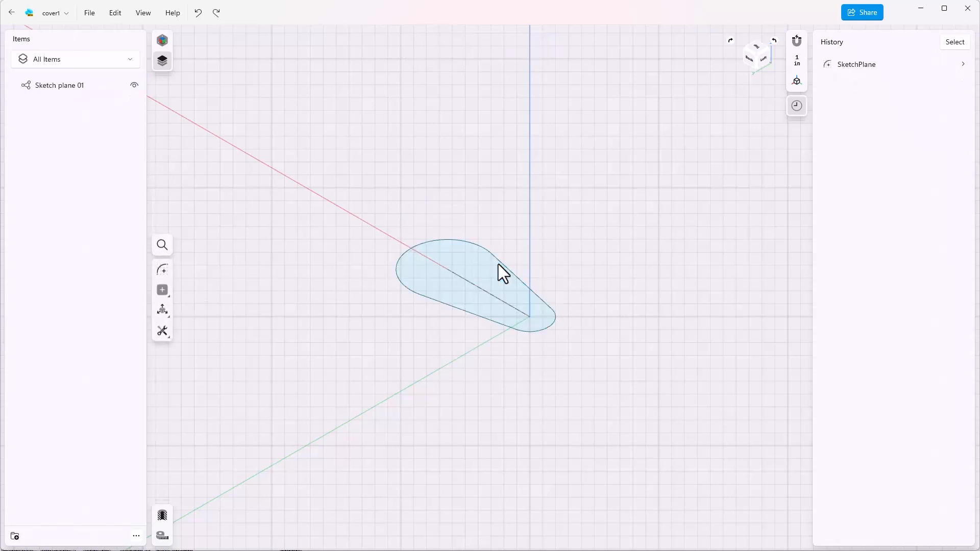
mouse_move(497, 297)
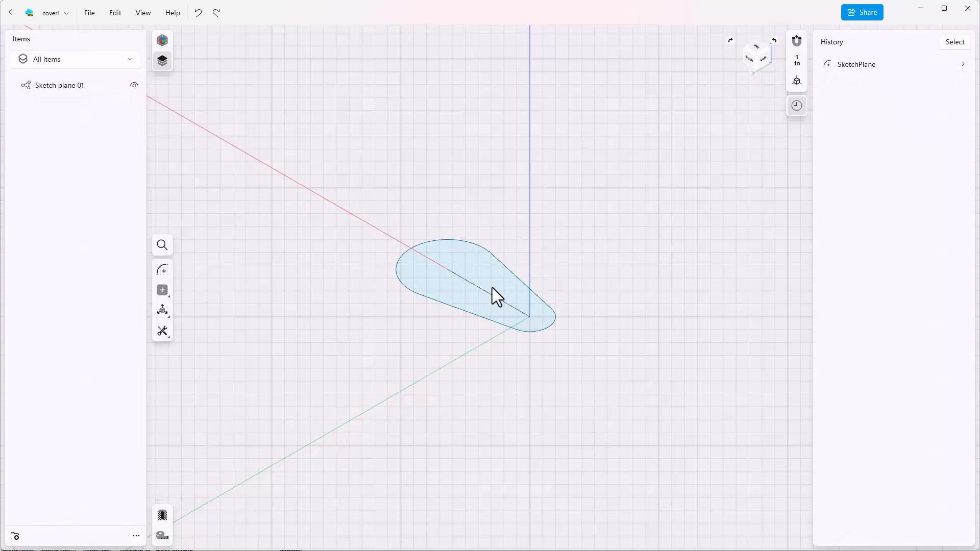
- Select the flat belt-shaped profile face again
left_click(469, 287)
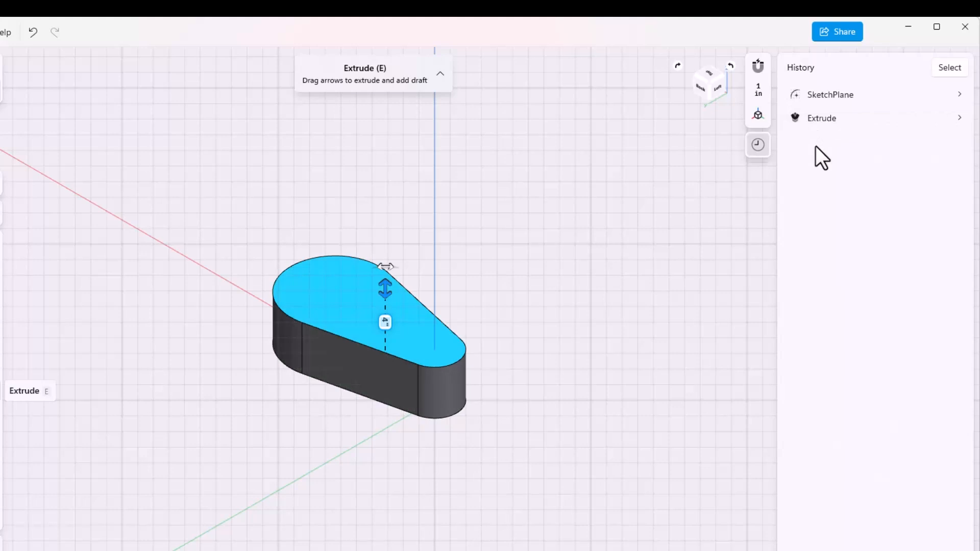
mouse_move(819, 147)
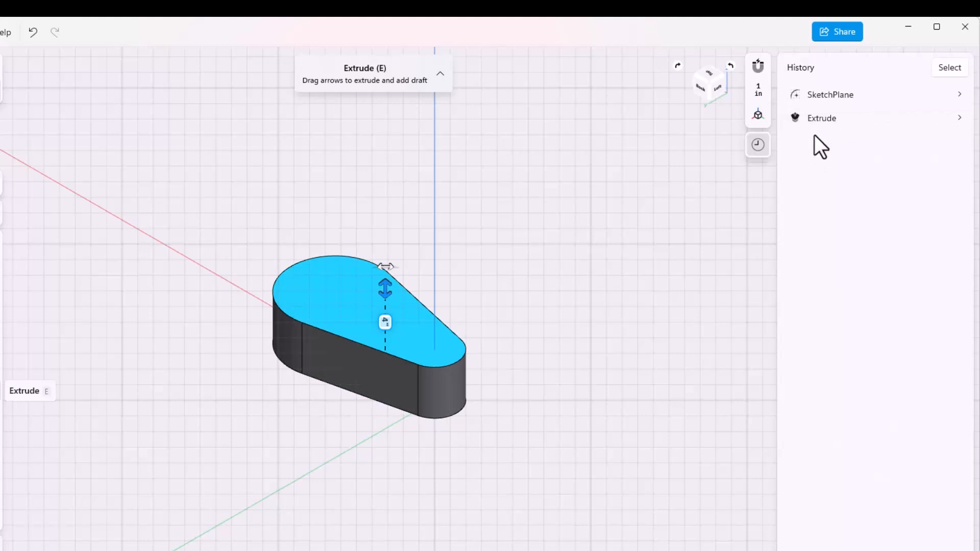